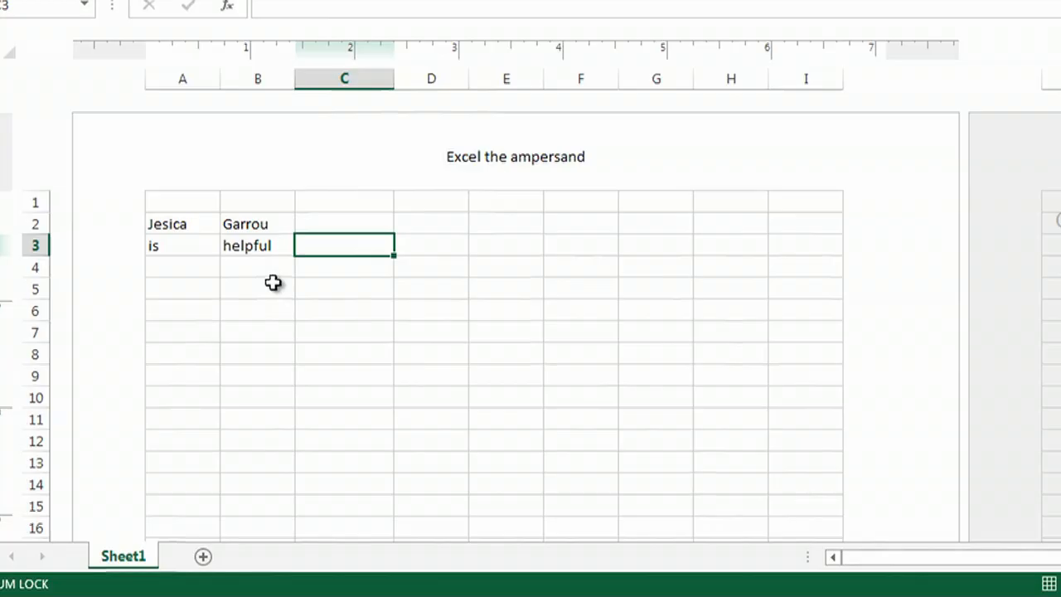
Enter a lone & character into cell B5
left_click(257, 288)
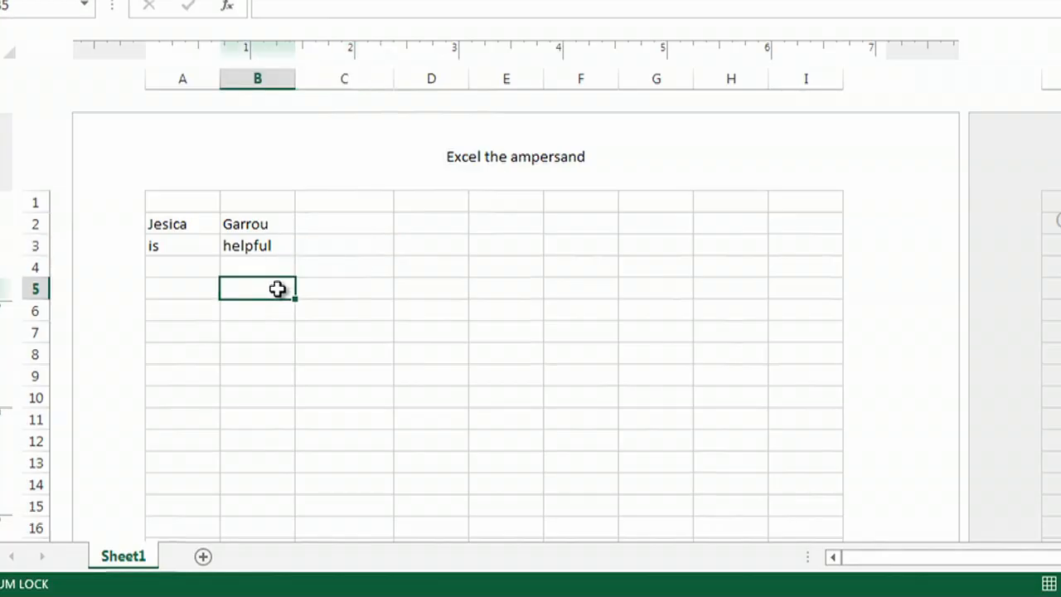
type("&")
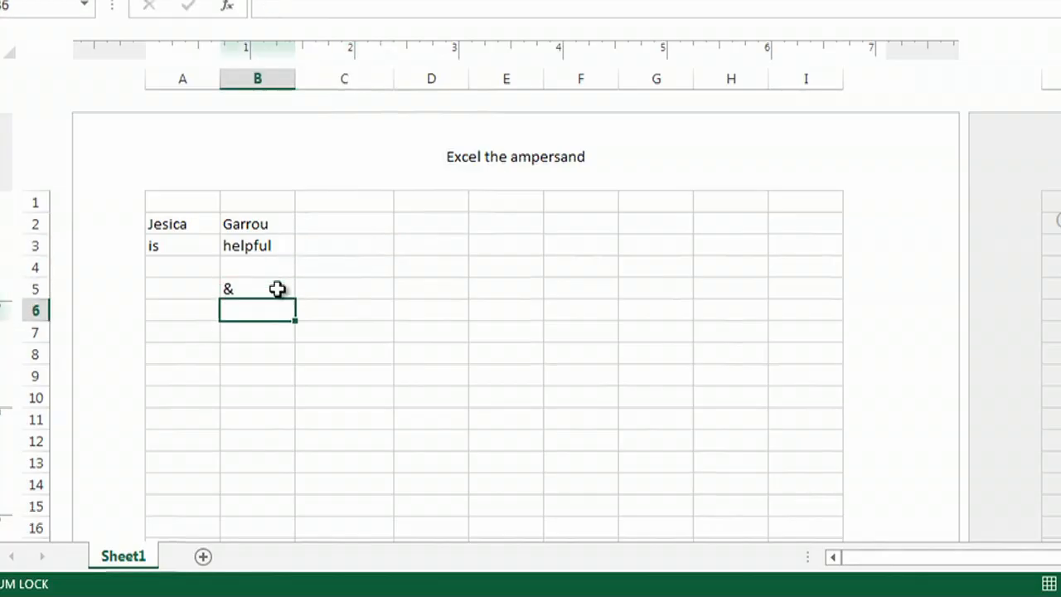
Edit the page header text to 'Excel && the ampersand' so it displays 'Excel & the ampersand'
left_click(257, 288)
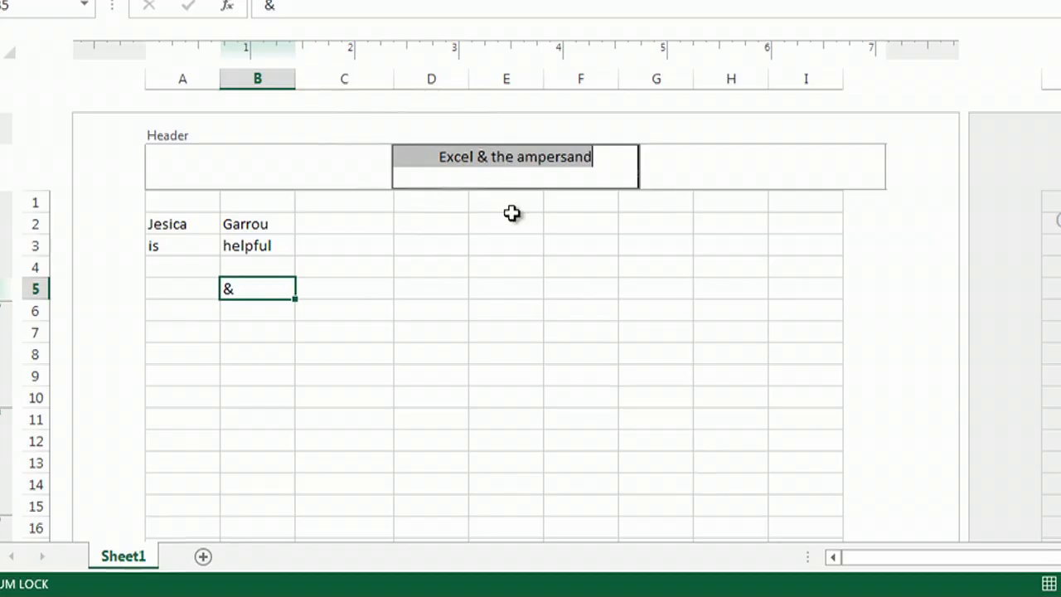
left_click(506, 222)
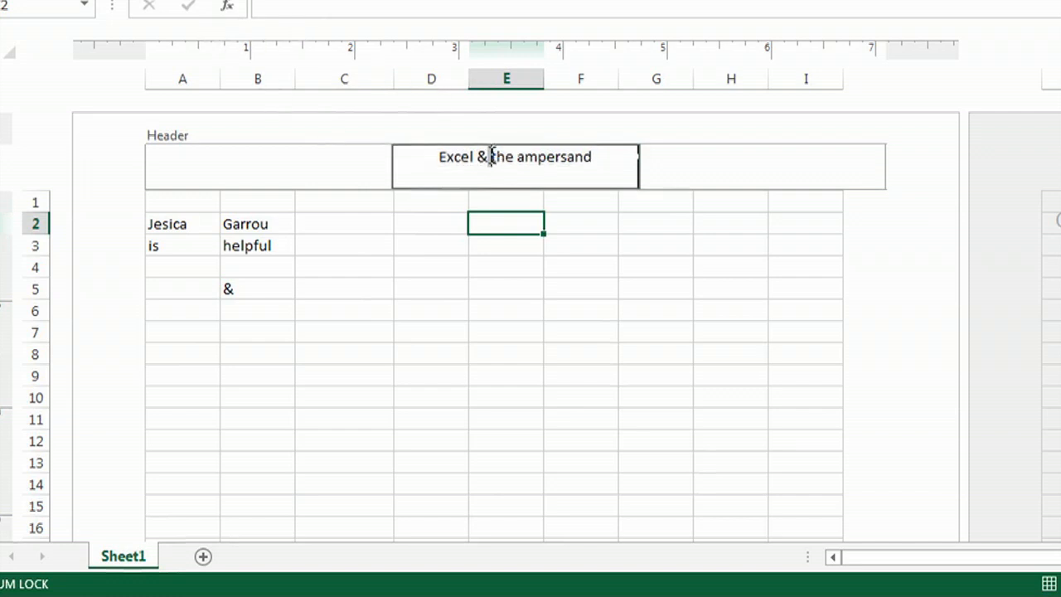
mouse_move(496, 148)
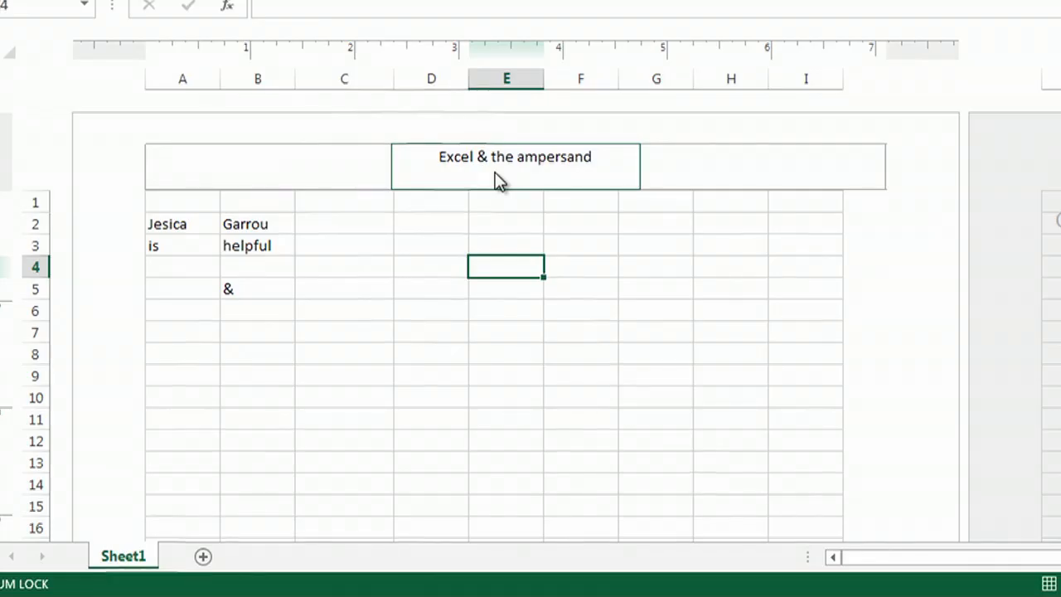
Leave header editing and select cell C2 for the joining formula
left_click(257, 245)
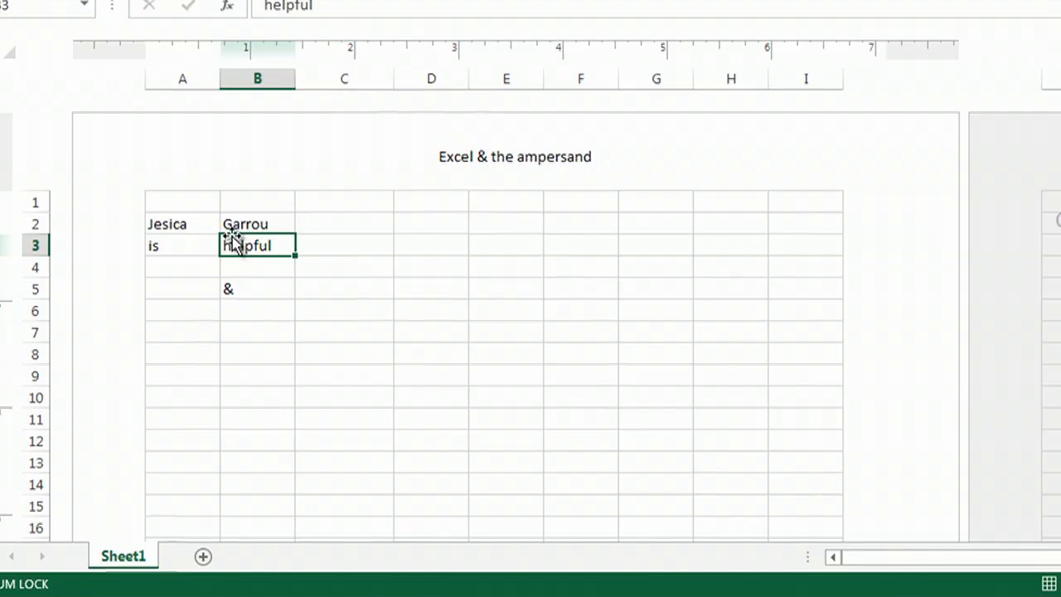
left_click(325, 226)
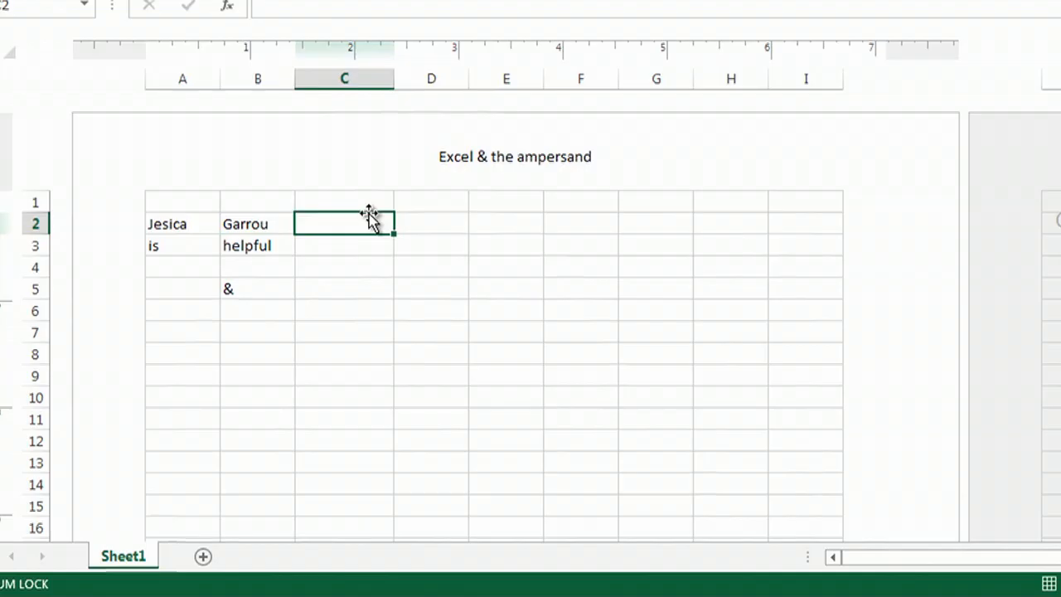
Build the formula =A2&" "&B2 in C2, joining first and last name with a space
type("=")
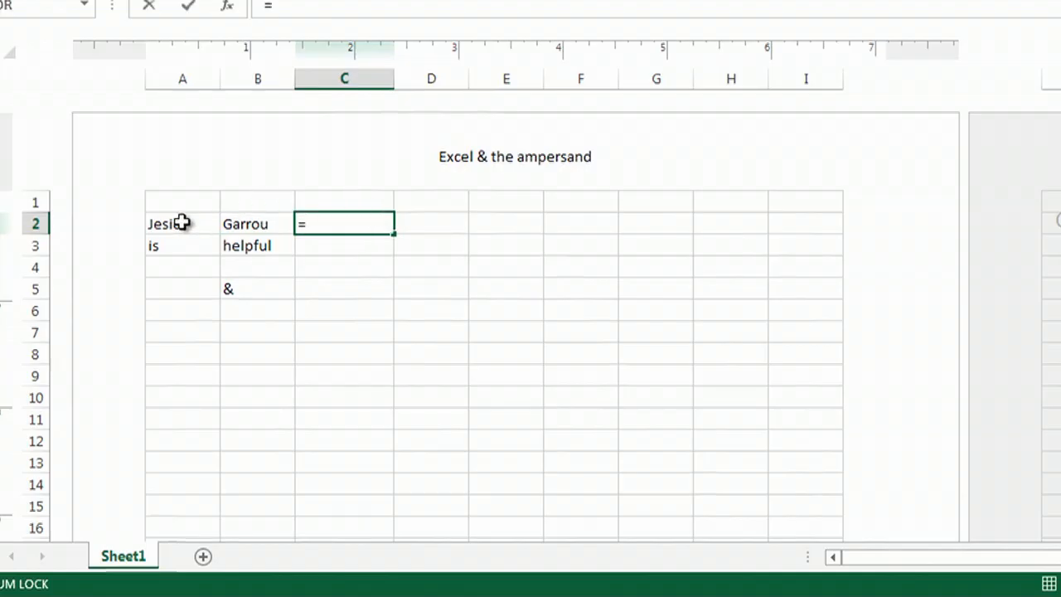
left_click(182, 222)
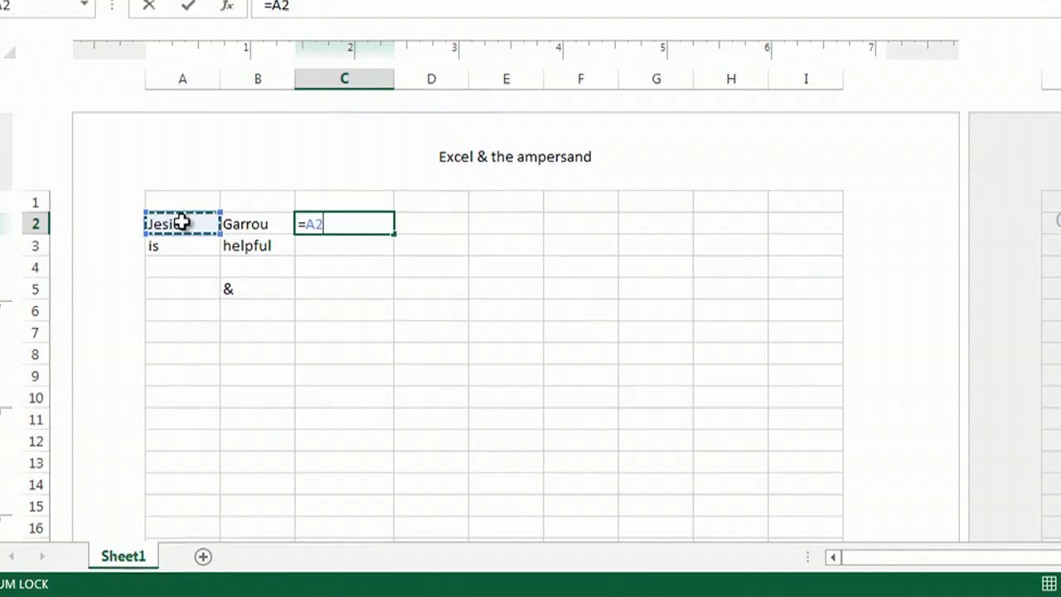
type("&")
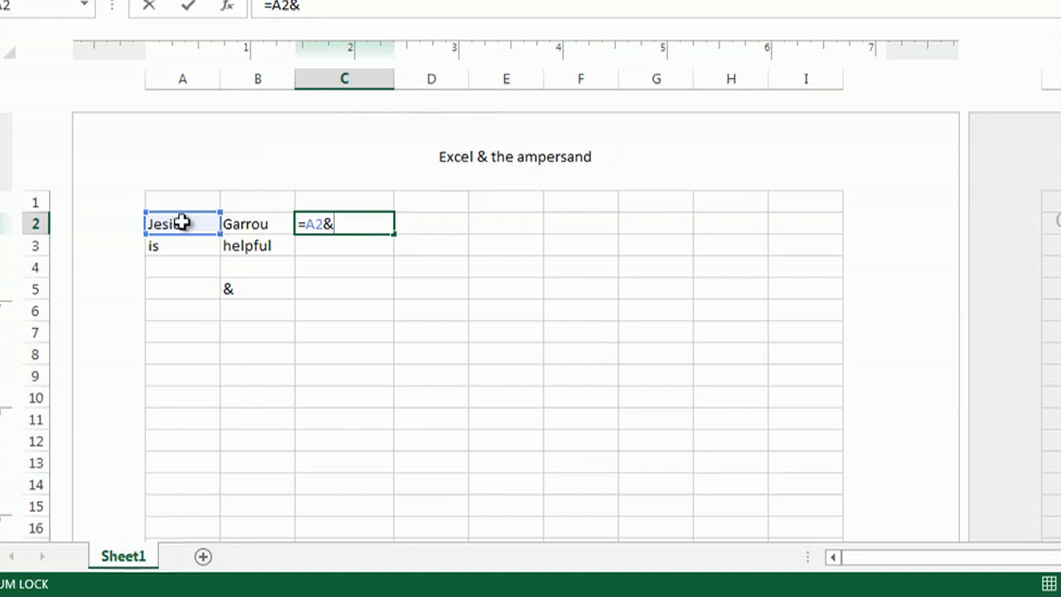
type("\"")
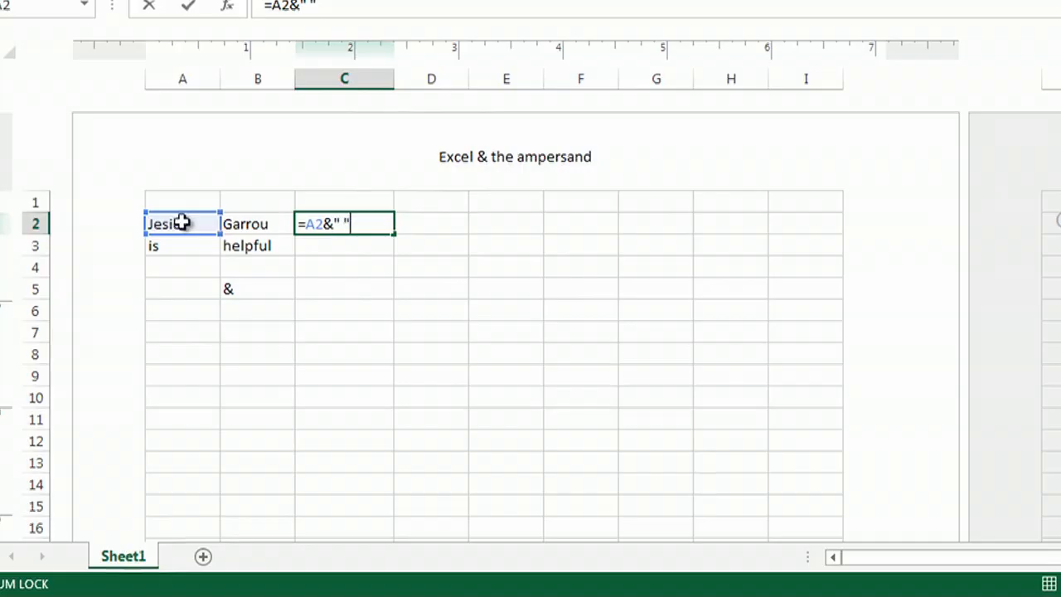
type("&")
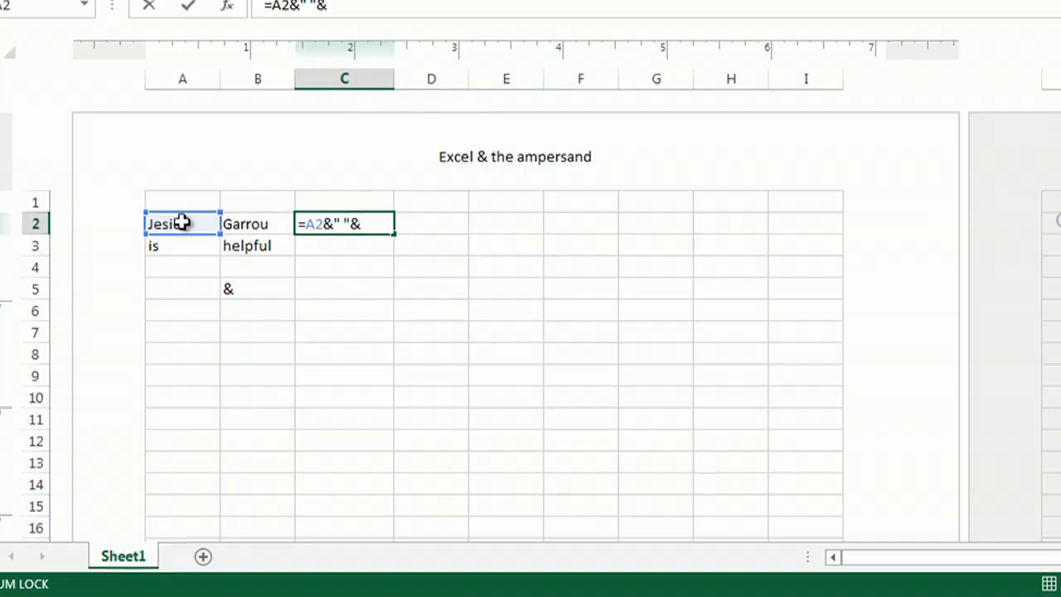
left_click(257, 224)
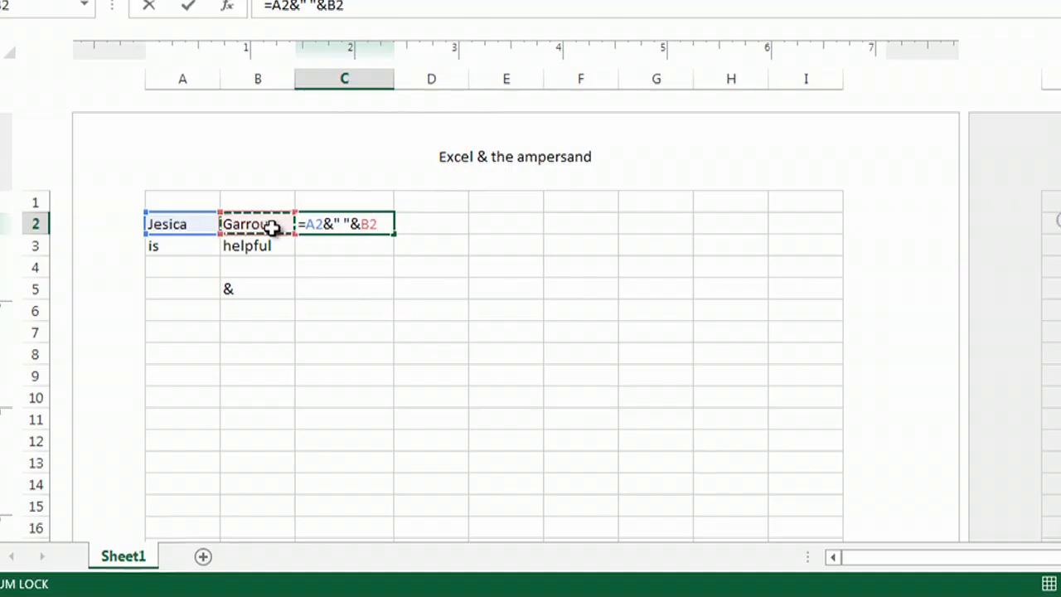